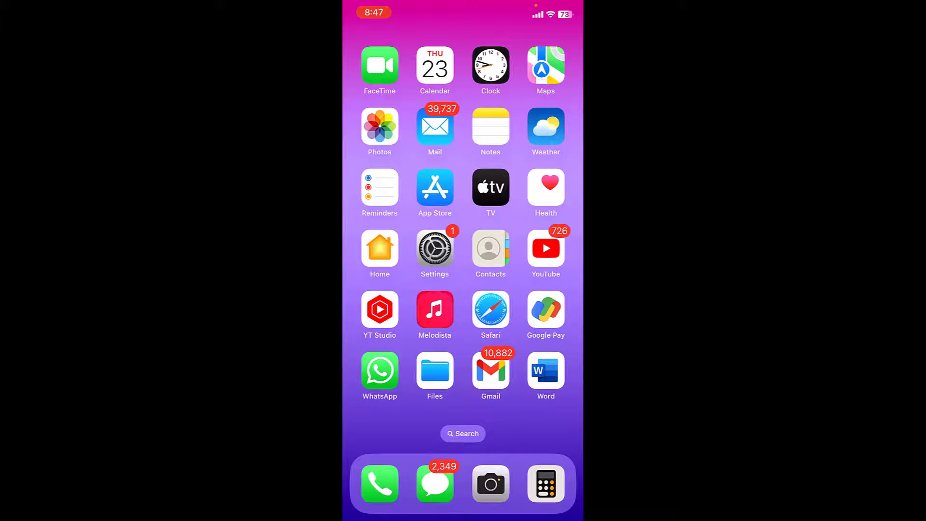
Launch Gmail and bring up the Google account menu from the inbox avatar.
left_click(490, 371)
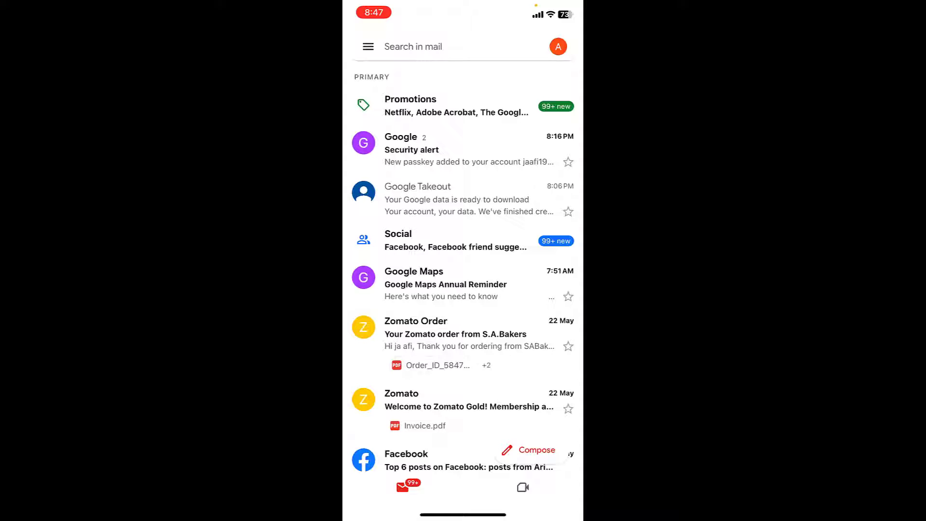
left_click(557, 46)
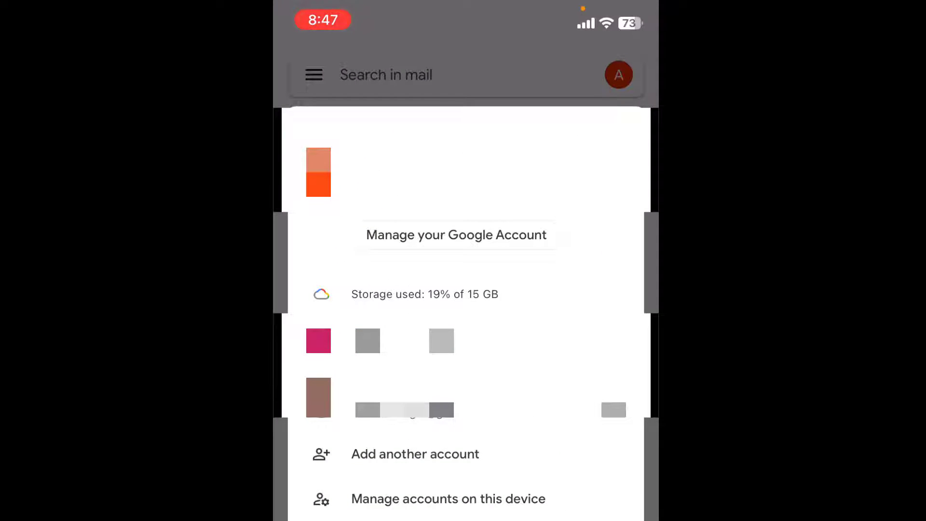
Go to Manage your Google Account and scroll Data and privacy to Download your data.
left_click(455, 234)
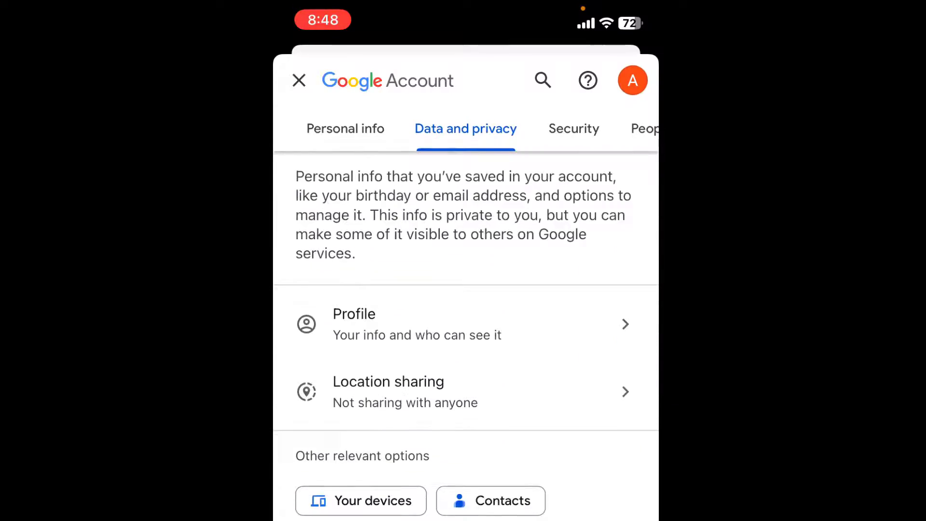
scroll("down", 3)
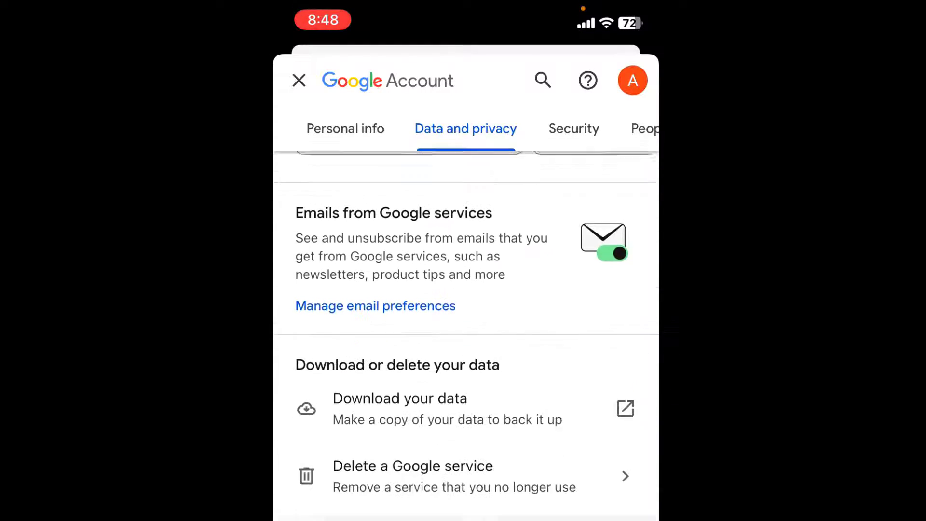
scroll("down", 3)
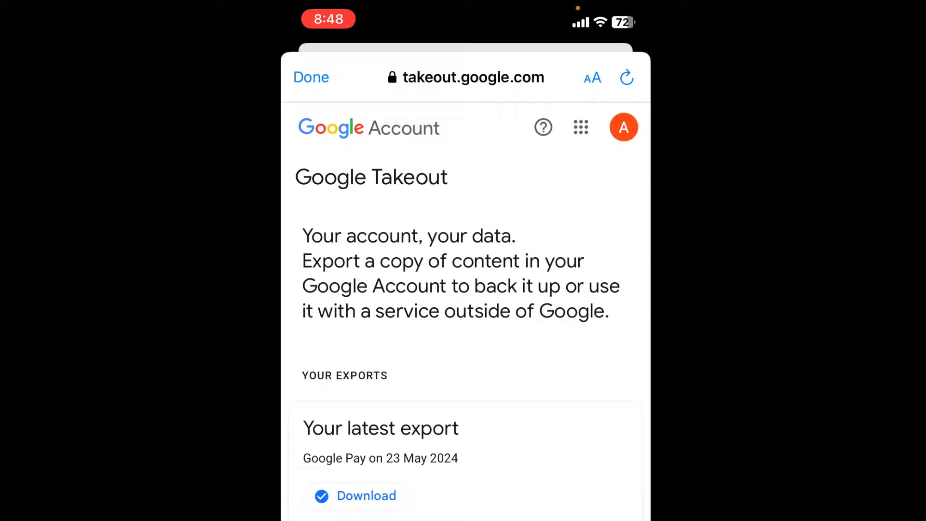
Deselect all products in the new Takeout export.
scroll("down", 3)
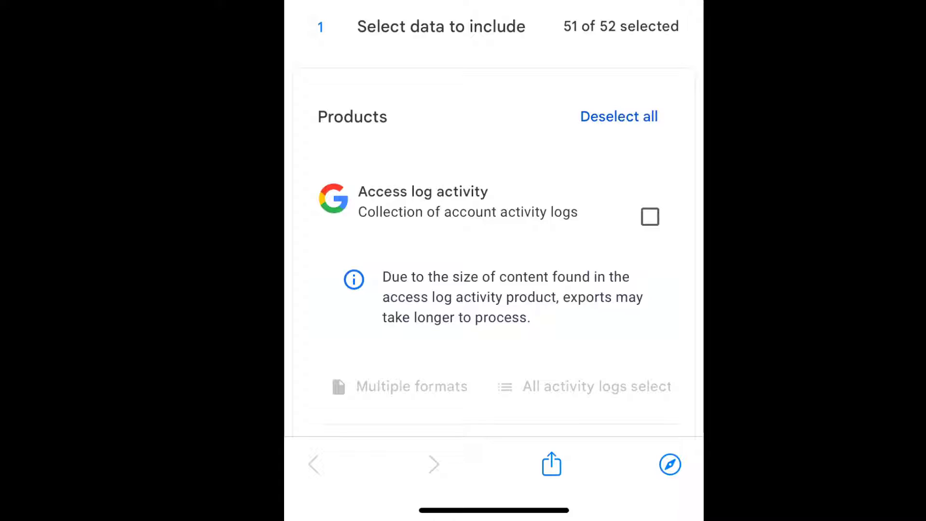
left_click(618, 116)
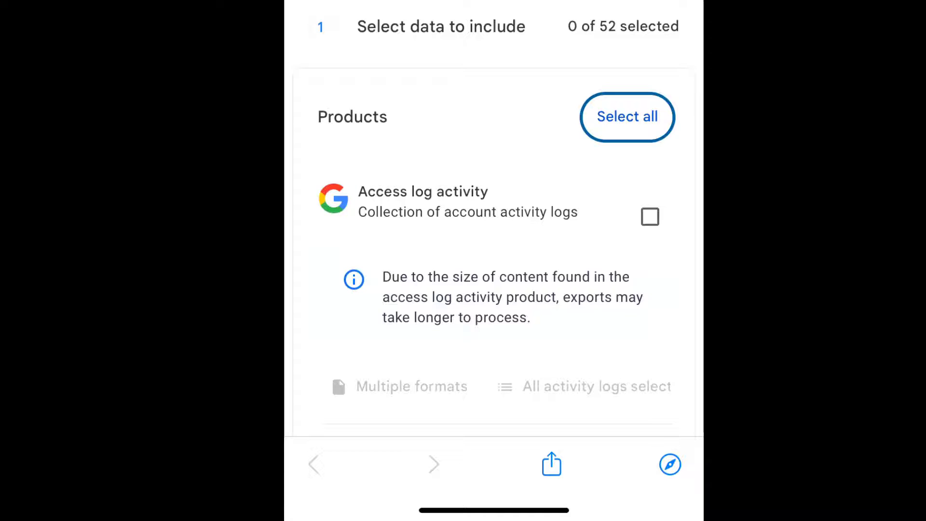
Scroll to Google Pay and include it in the export with all activity types.
scroll("down", 3)
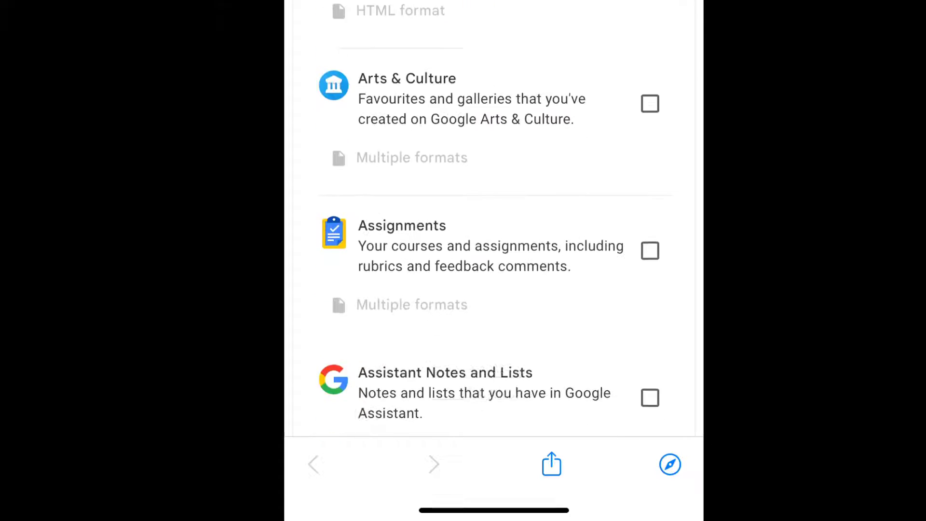
scroll("down", 3)
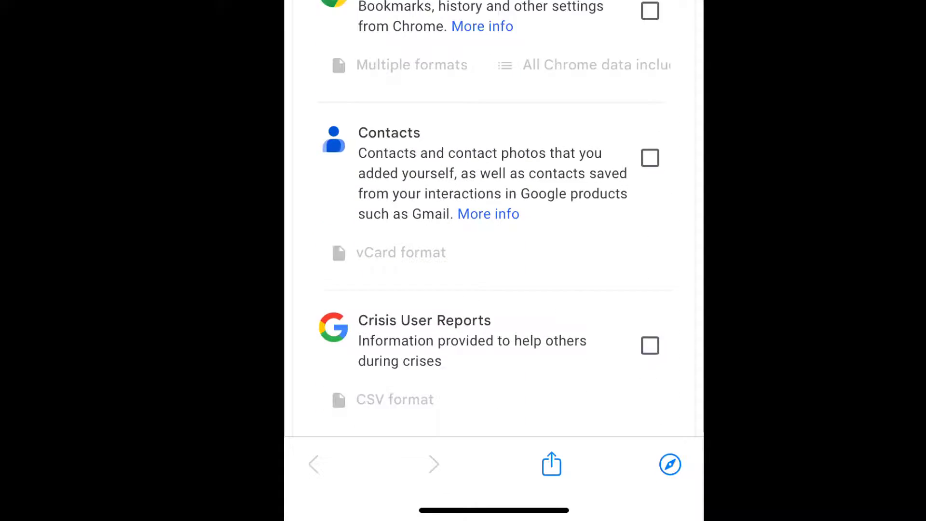
scroll("down", 3)
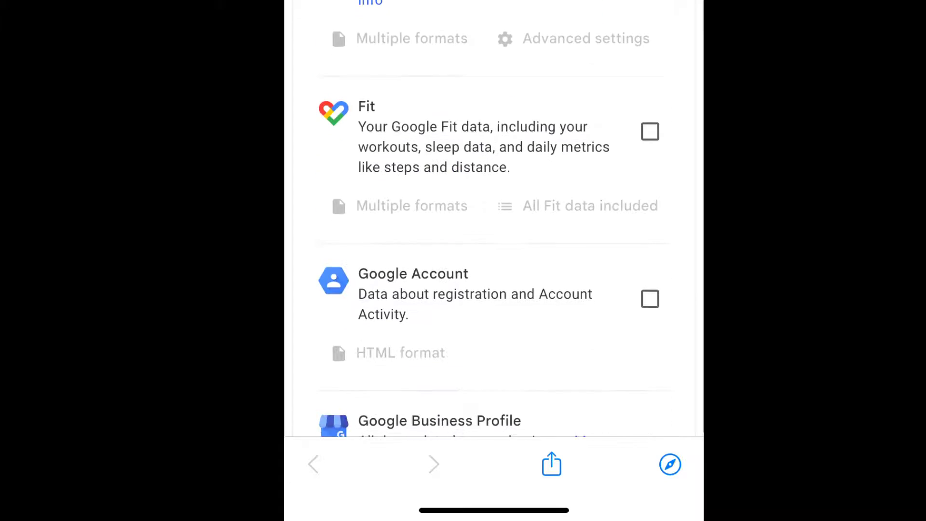
scroll("down", 3)
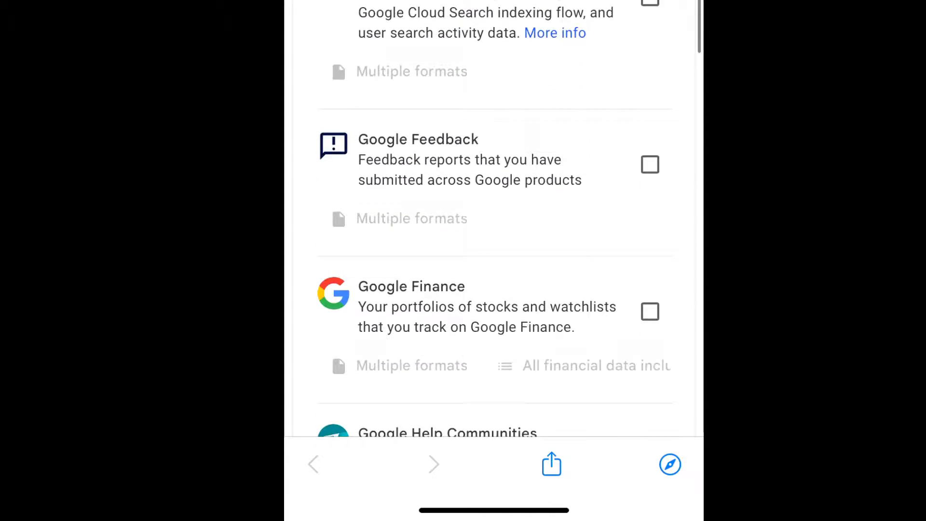
scroll("down", 3)
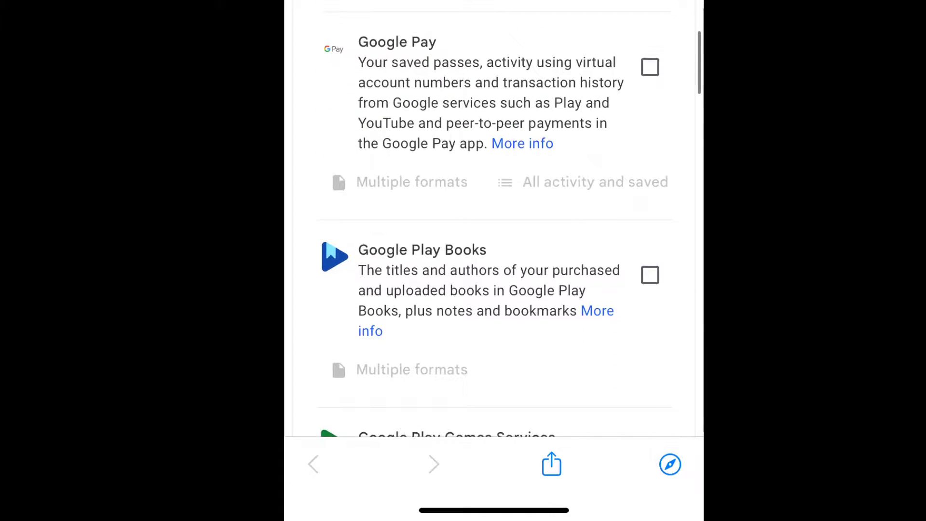
left_click(650, 67)
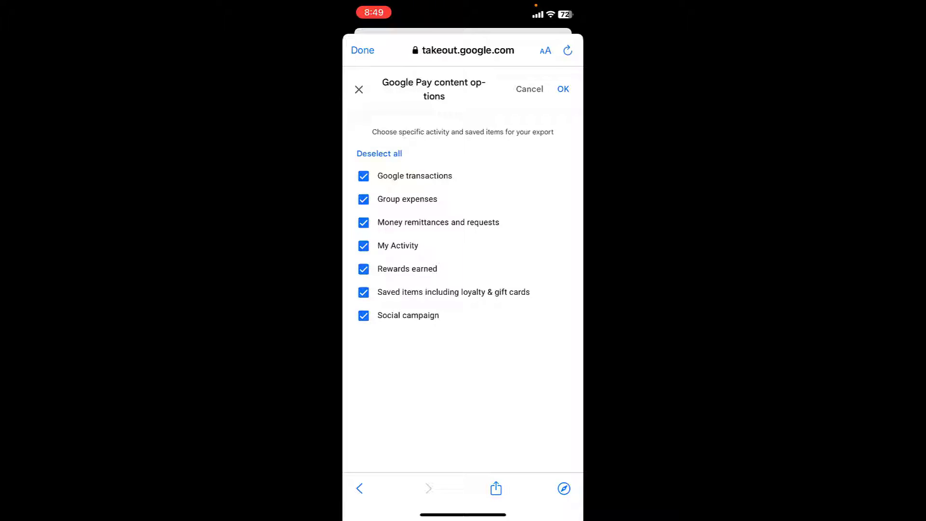
Confirm all Google Pay content and scroll down toward Next step.
left_click(561, 89)
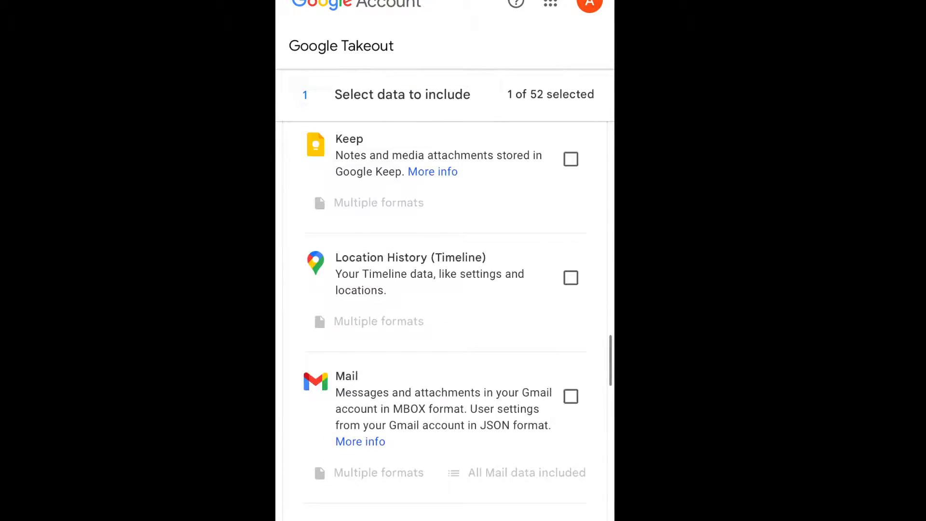
scroll("down", 3)
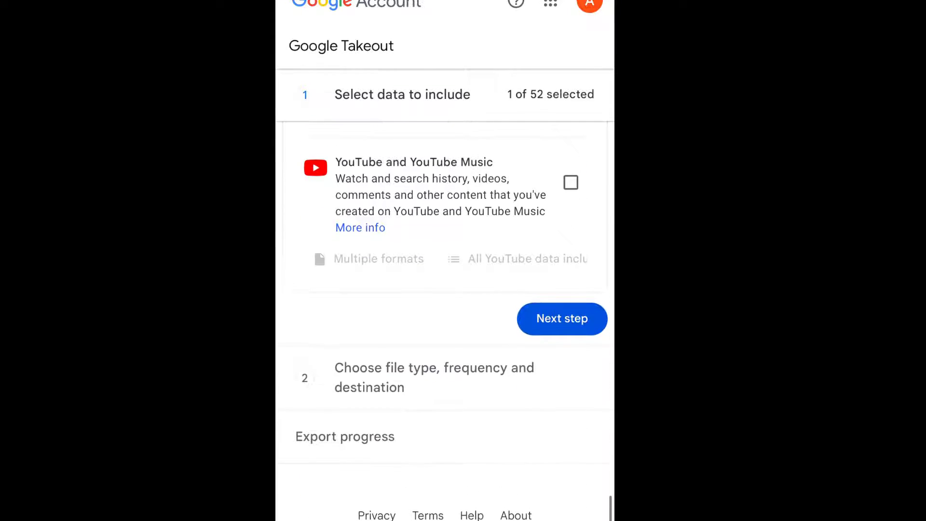
scroll("down", 3)
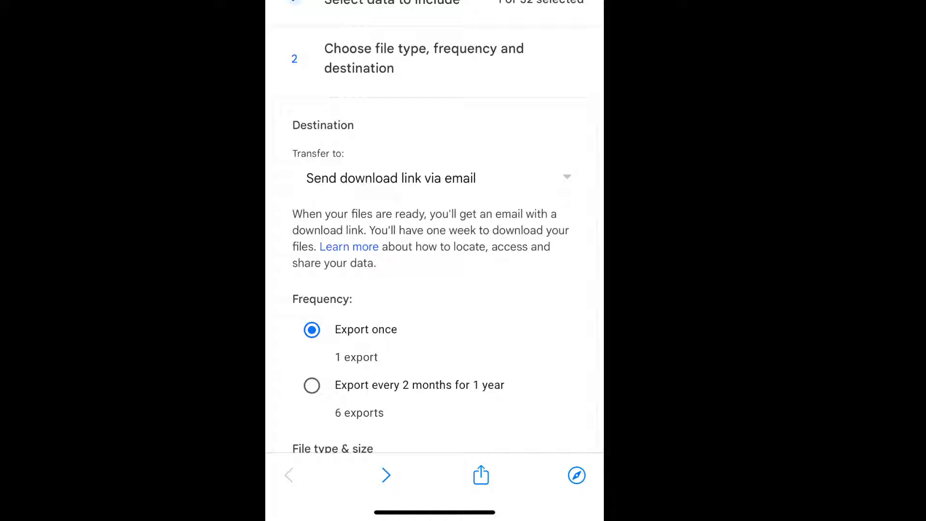
Create a one-time 2 GB .zip Google Pay export delivered as an emailed download link.
left_click(431, 178)
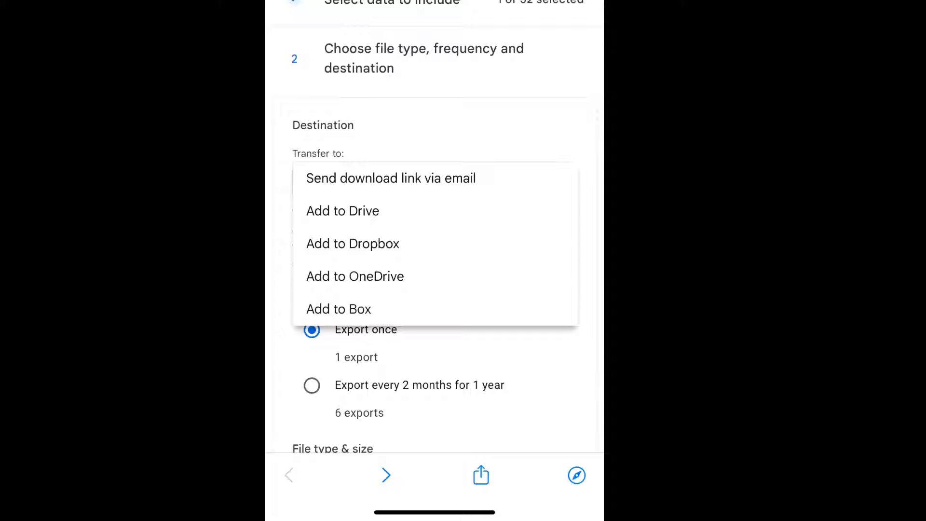
left_click(391, 178)
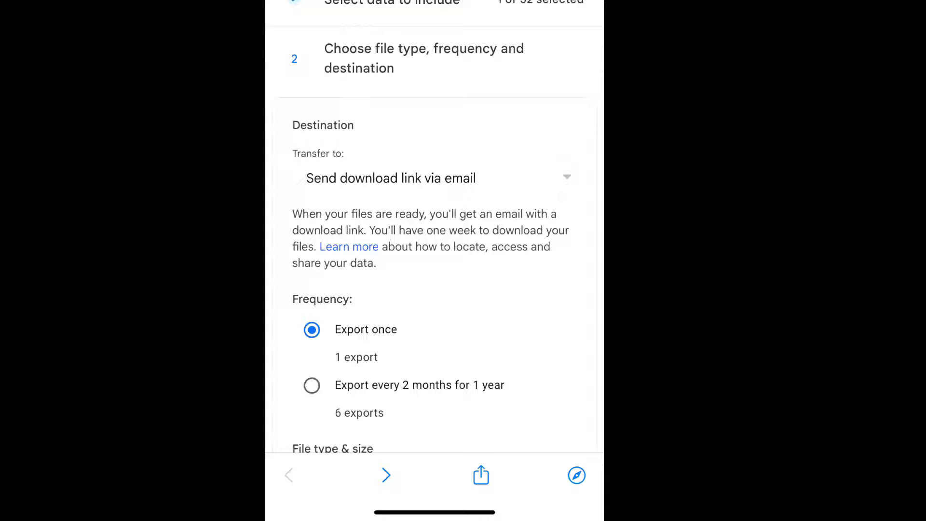
scroll("down", 3)
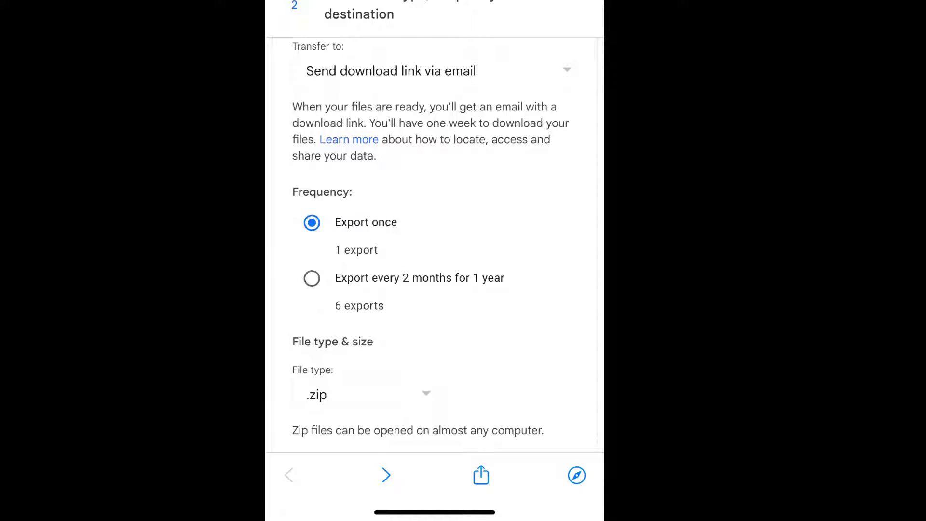
scroll("down", 3)
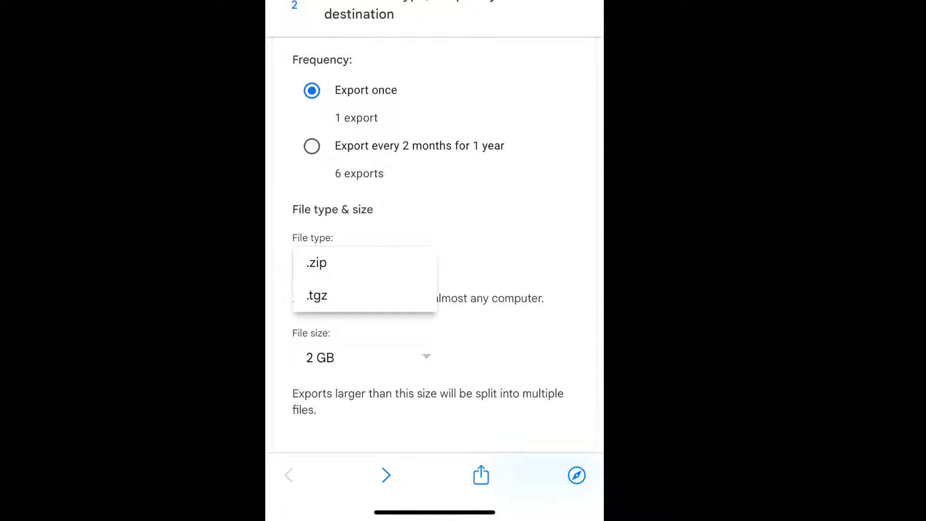
left_click(315, 263)
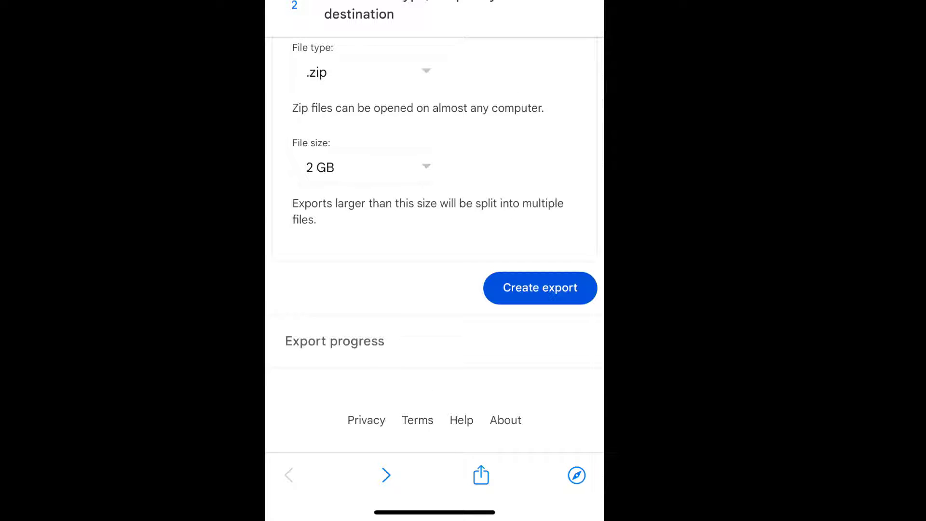
left_click(539, 287)
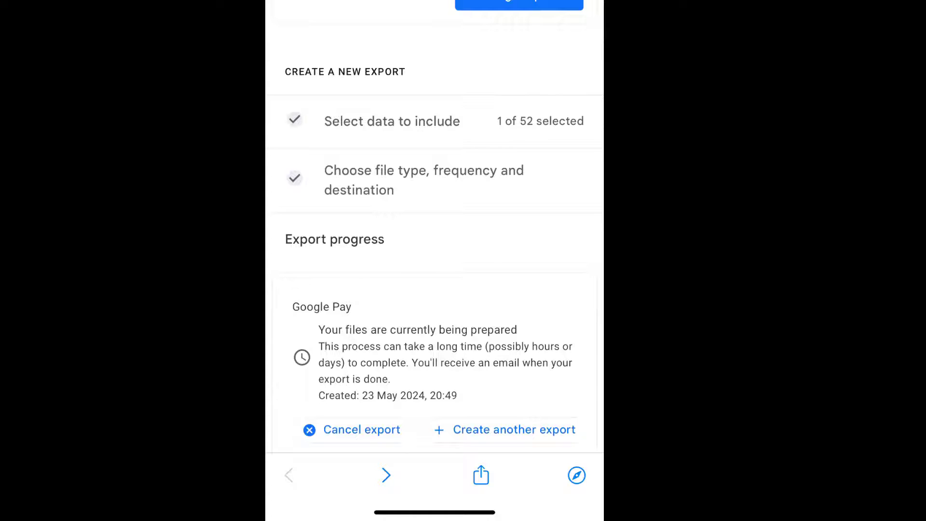
Scroll the Gmail inbox to the Google Takeout ready-to-download email.
scroll("down", 3)
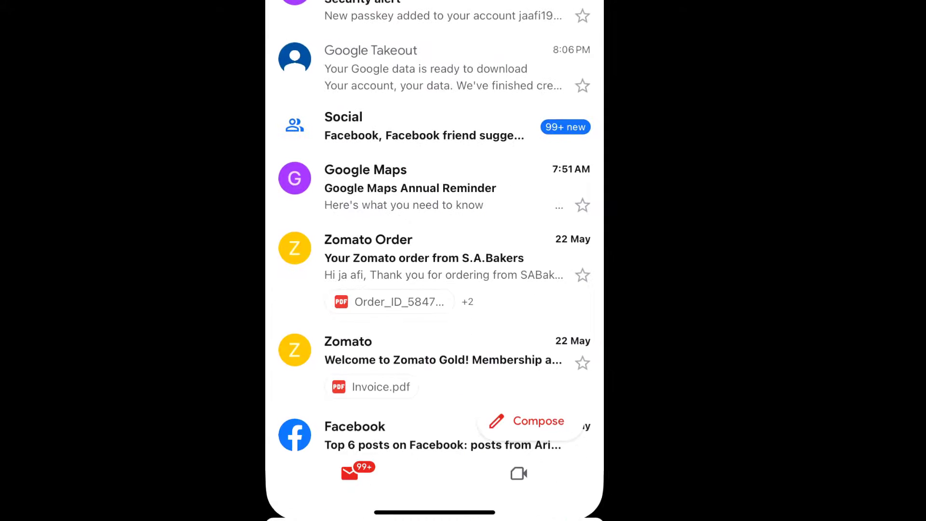
Follow the Takeout email's Download your files link into the browser.
scroll("down", 3)
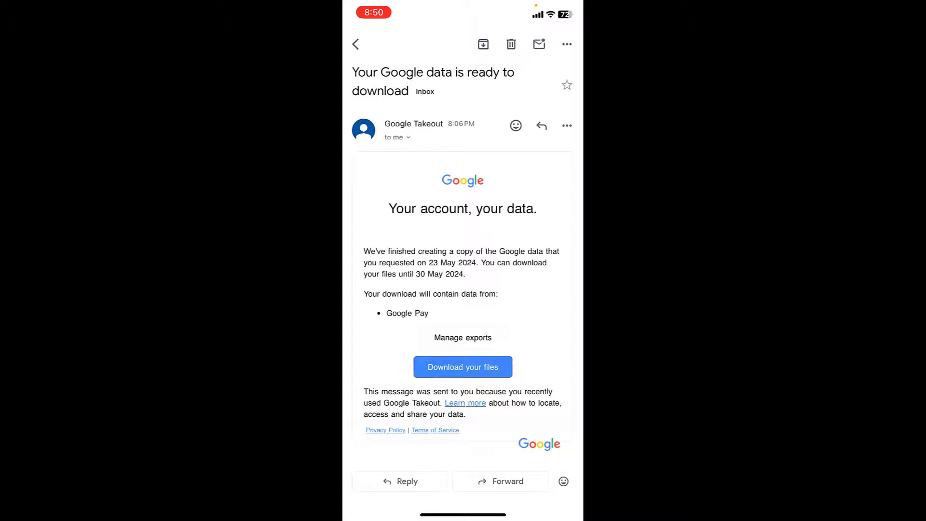
left_click(462, 367)
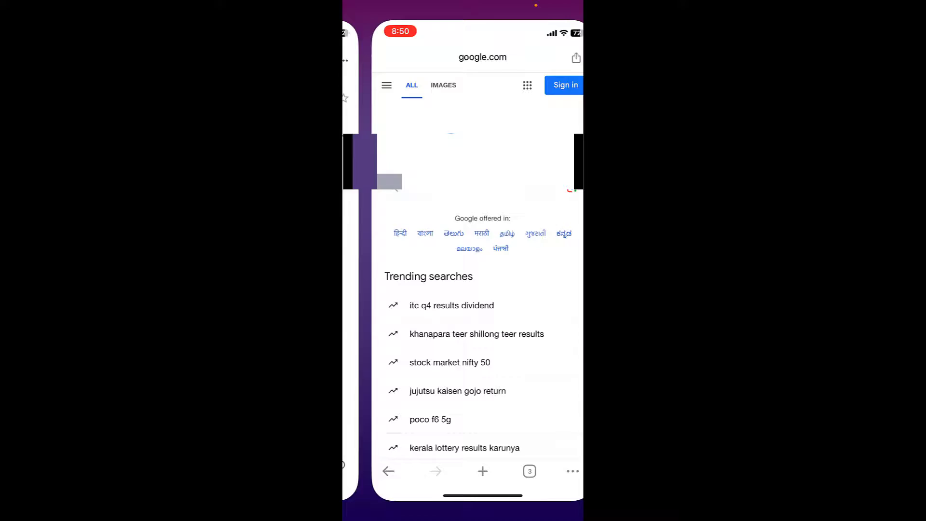
left_click(564, 84)
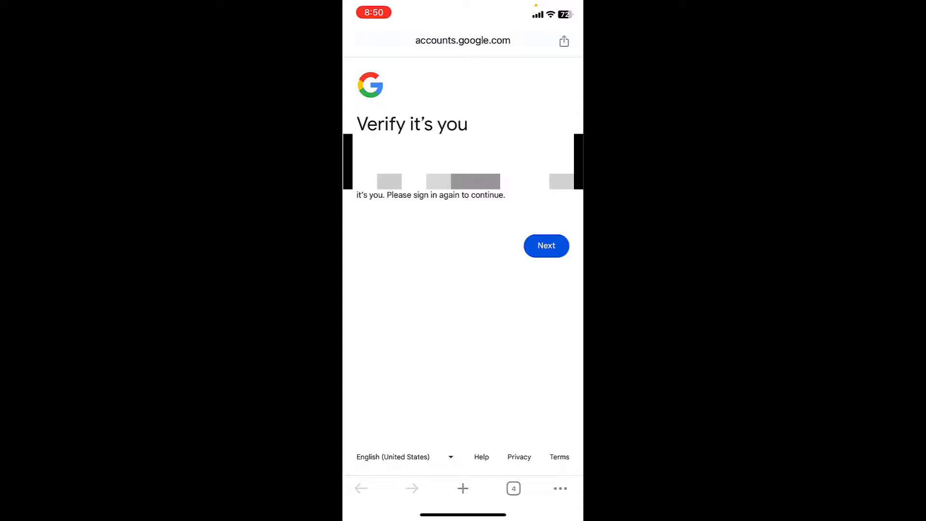
Verify the account and download the Google Pay export archive.
left_click(545, 245)
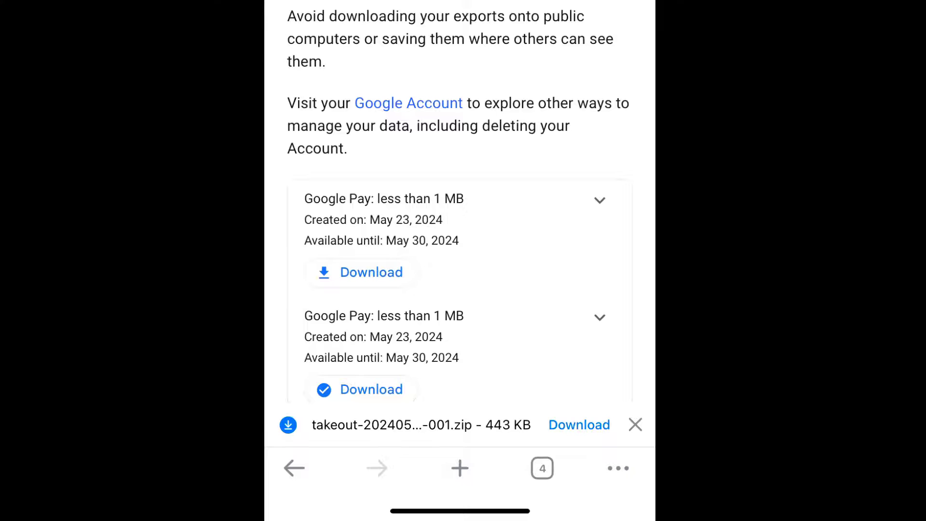
left_click(371, 272)
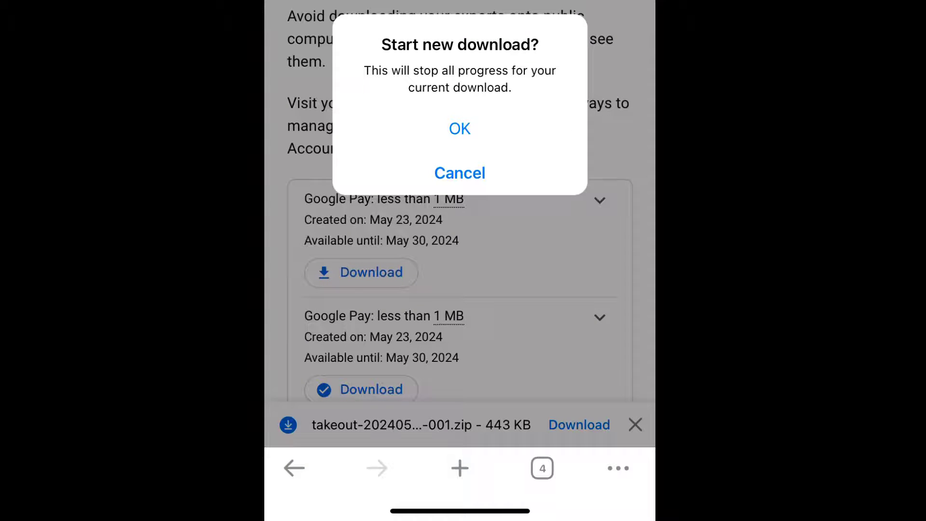
Confirm starting the new takeout .zip download.
left_click(459, 129)
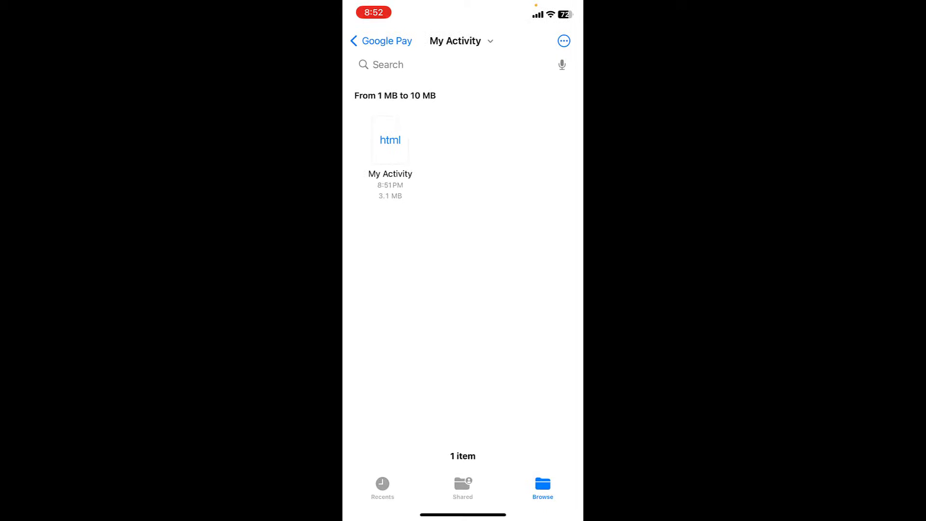
Preview the My Activity HTML file listing Google Pay transactions.
left_click(390, 139)
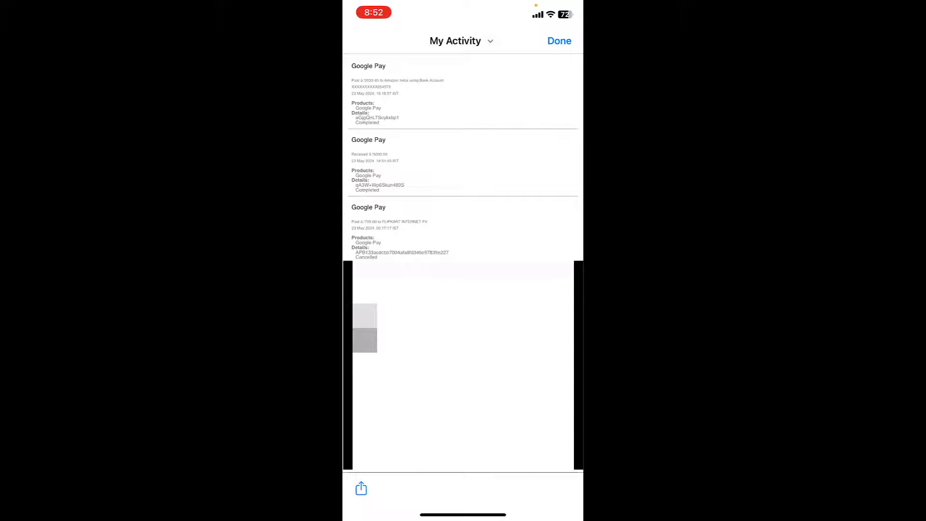
scroll("down", 3)
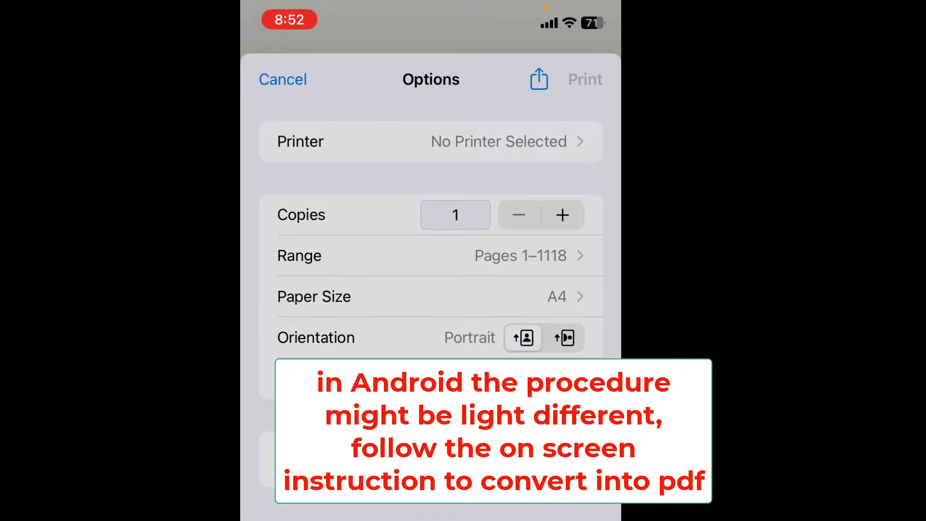
Save My Activity as a 13.3 MB PDF on My iPhone and view its 1,118 pages.
left_click(538, 79)
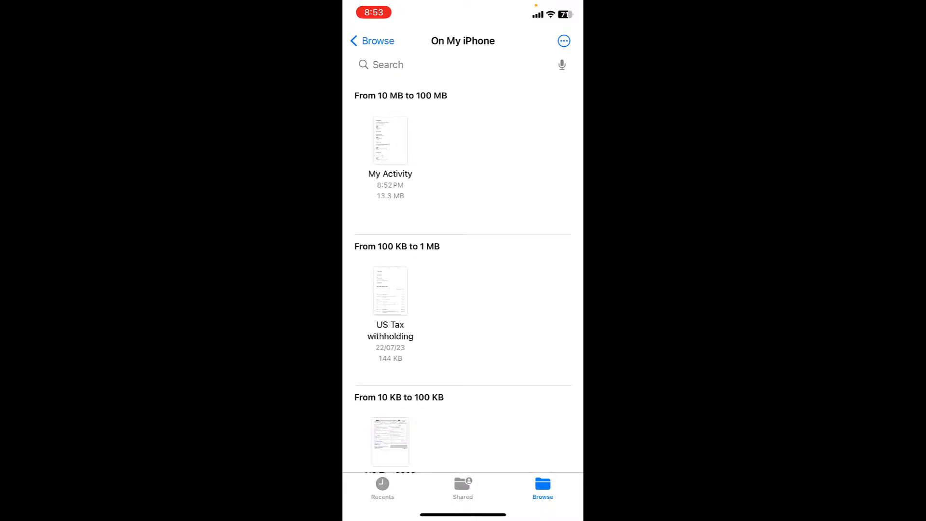
left_click(389, 140)
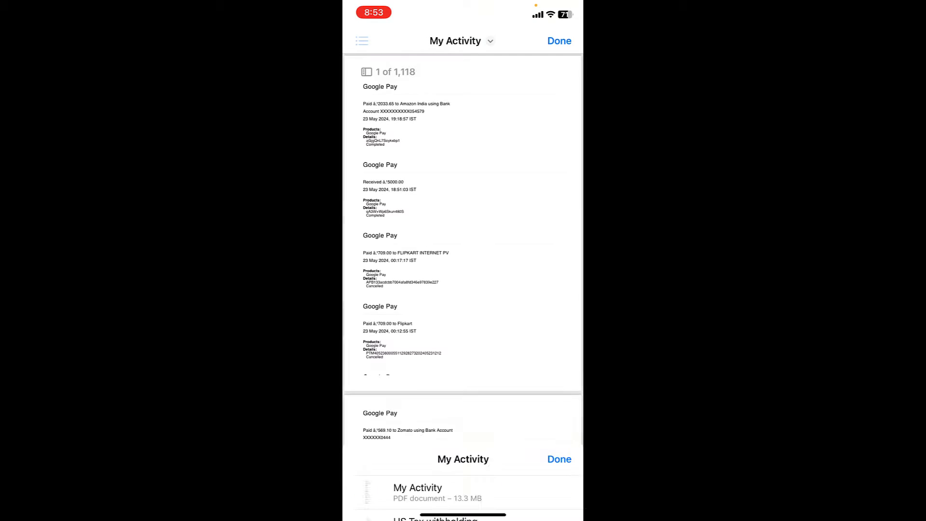